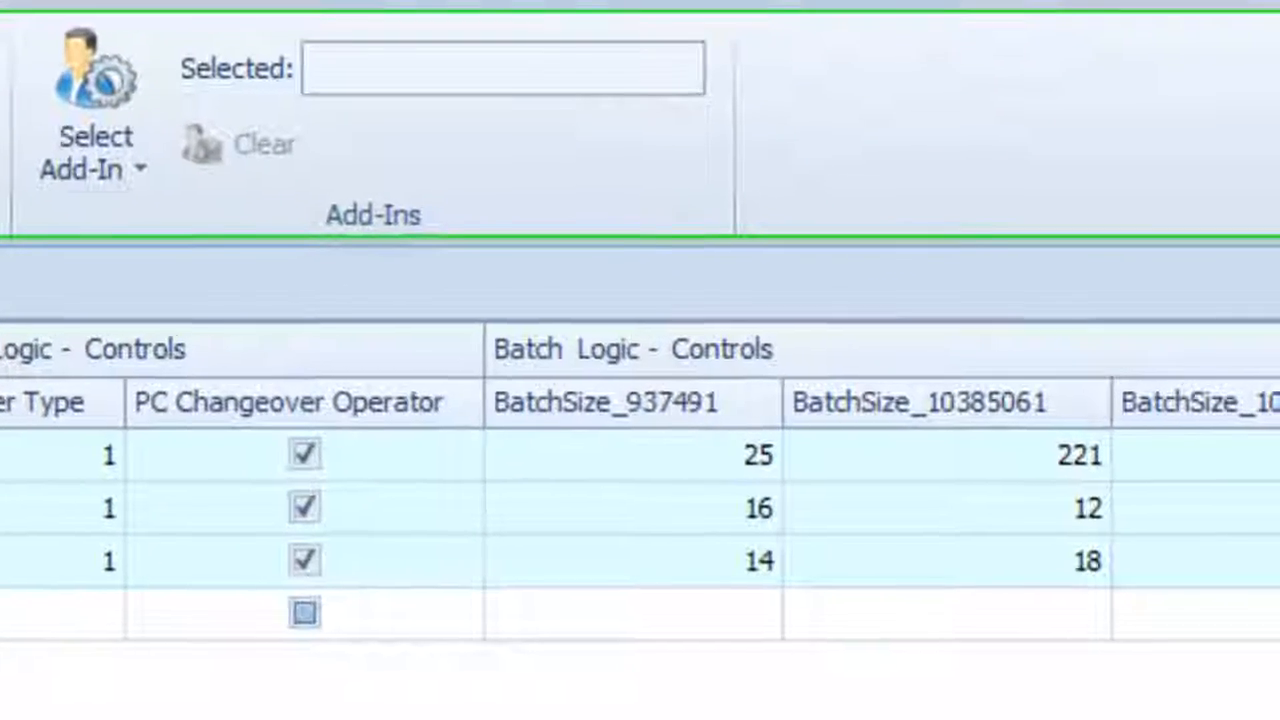
- Expand the Select Add-In list showing OptQuest for Simio and best-scenario selection methods
{"action": "left_click", "coordinate": [90, 104]}
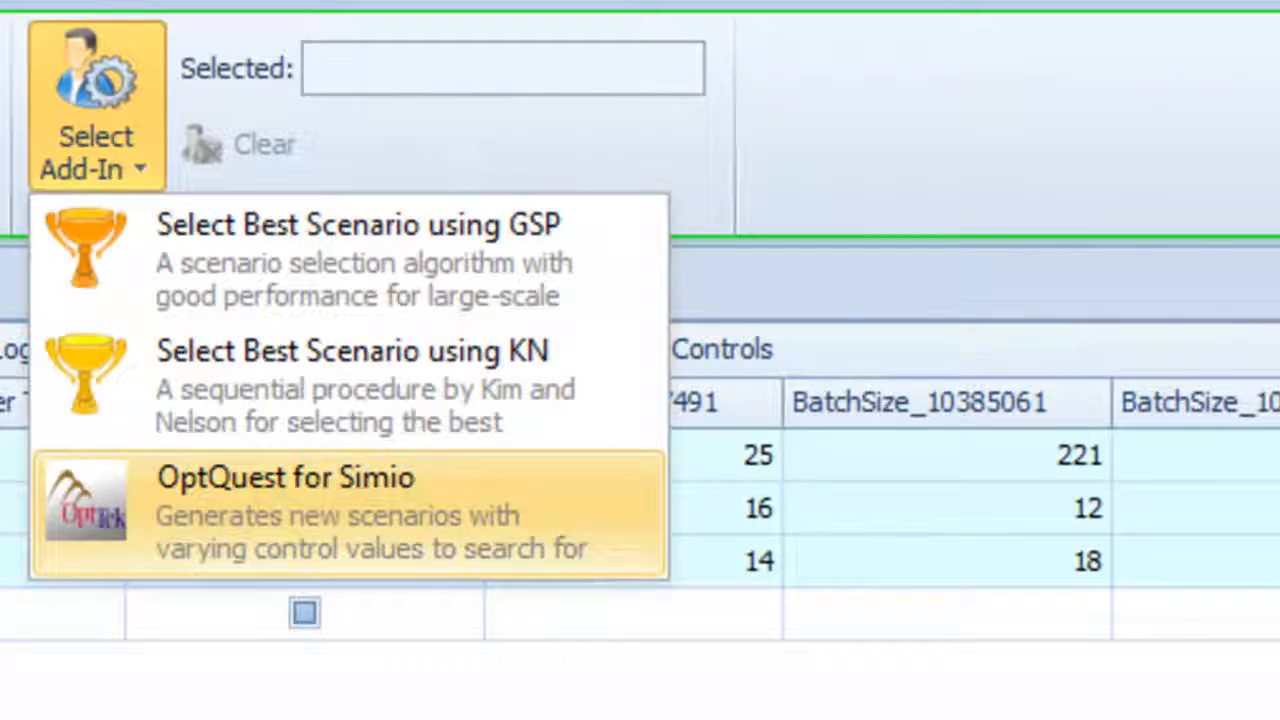